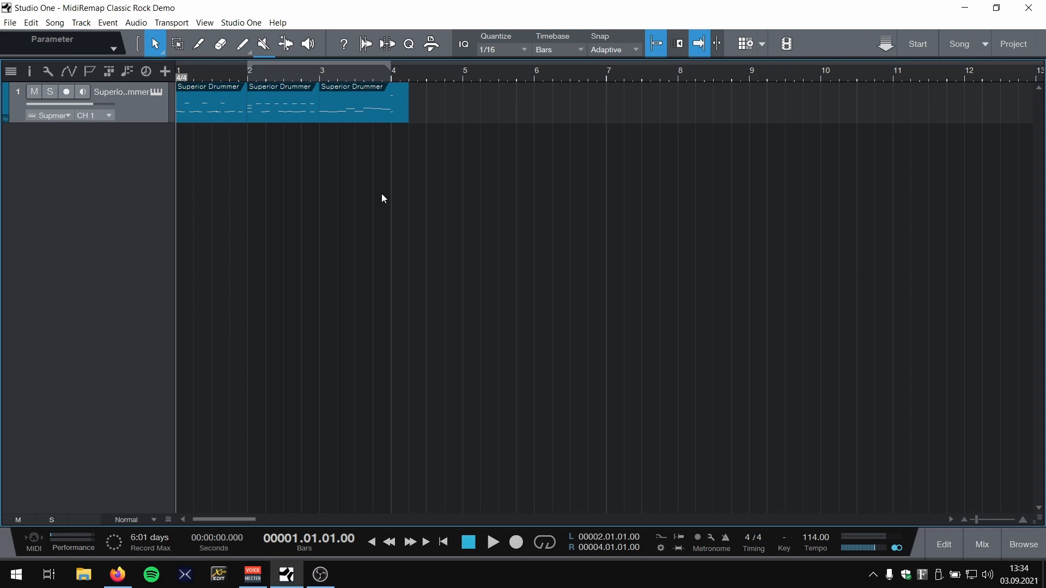
mouse_move(367, 180)
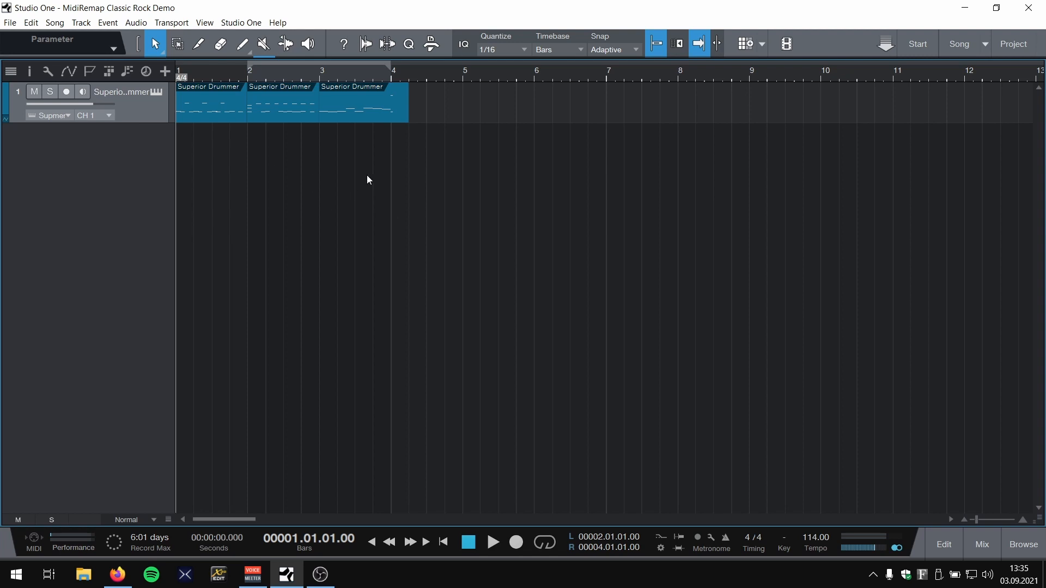
mouse_move(440, 250)
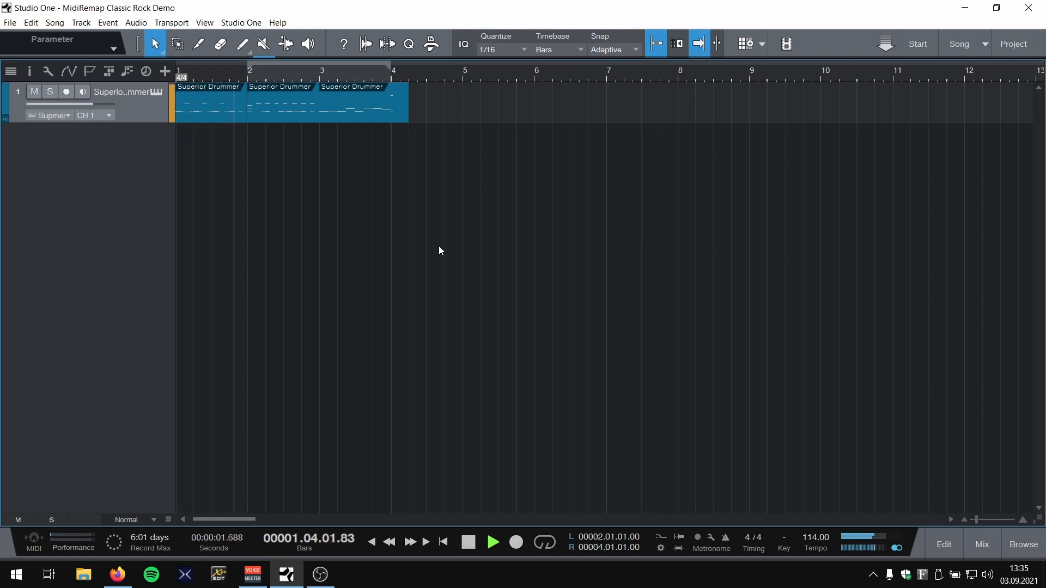
Step: Audition the drum part and load the 10 Modern Classic (Processed) snapshot in One Kit Wonder
left_click(493, 541)
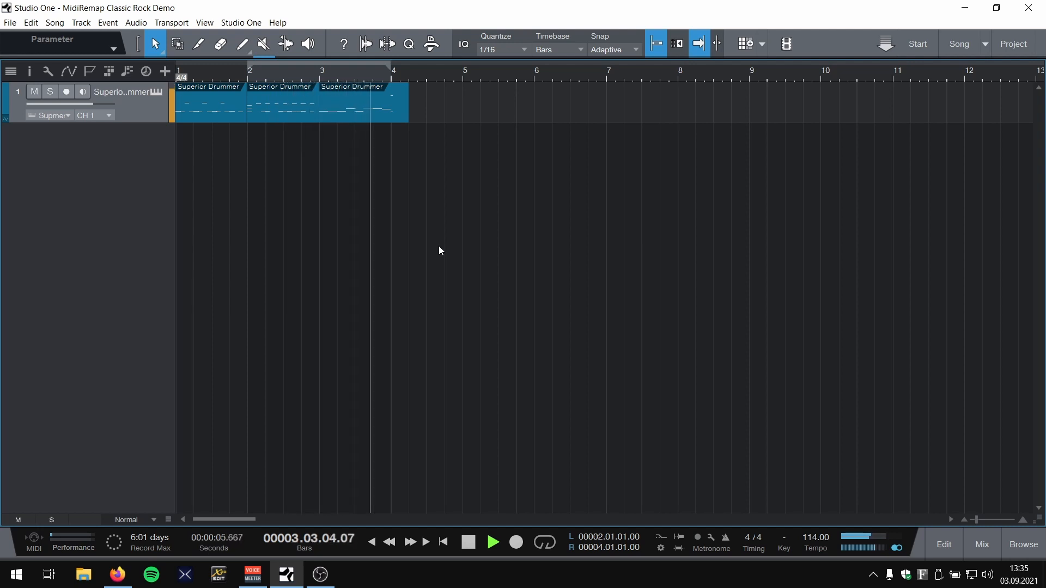
left_click(468, 541)
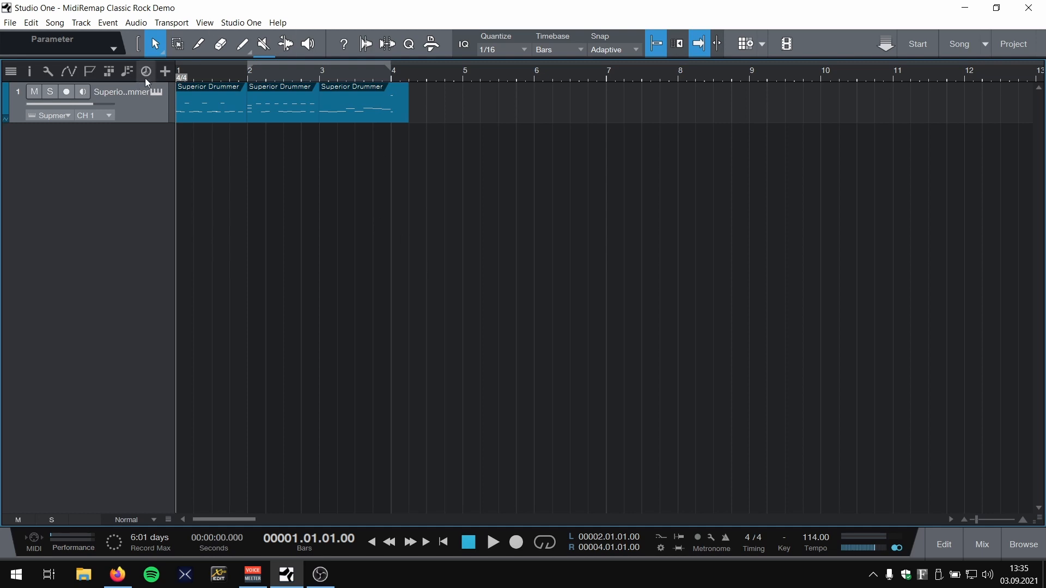
left_click(164, 72)
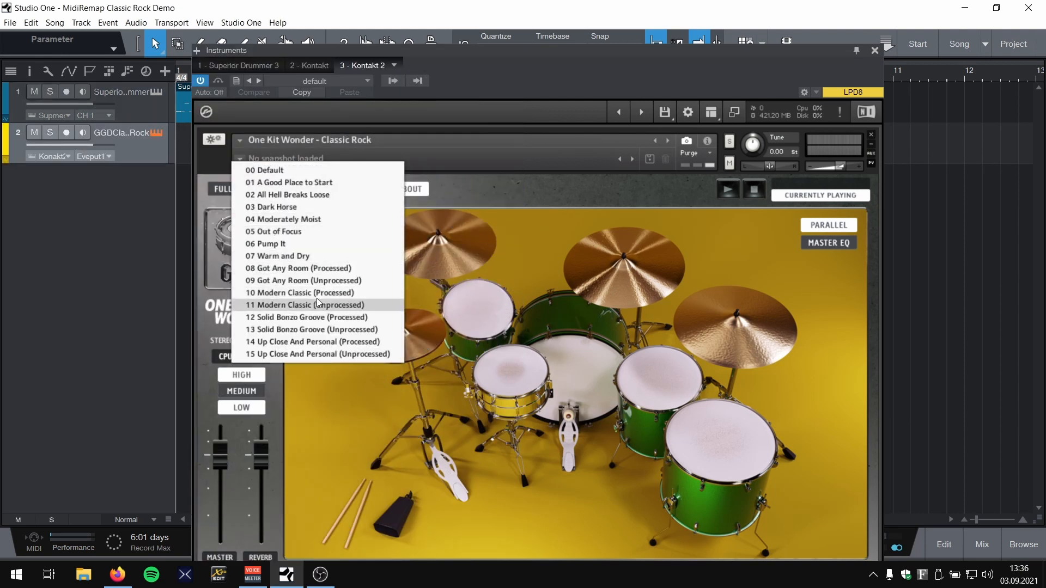
left_click(301, 292)
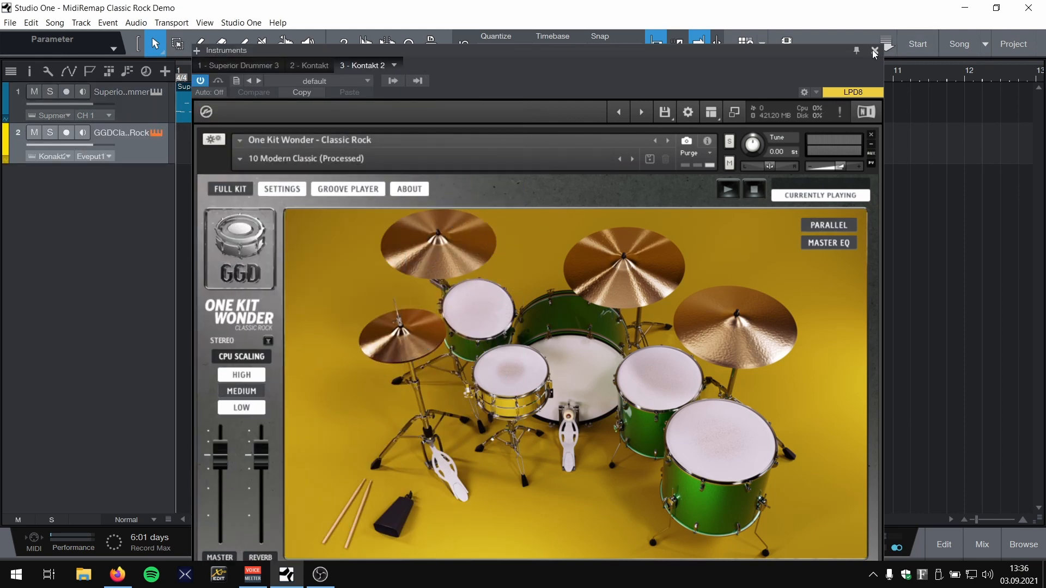
left_click(874, 52)
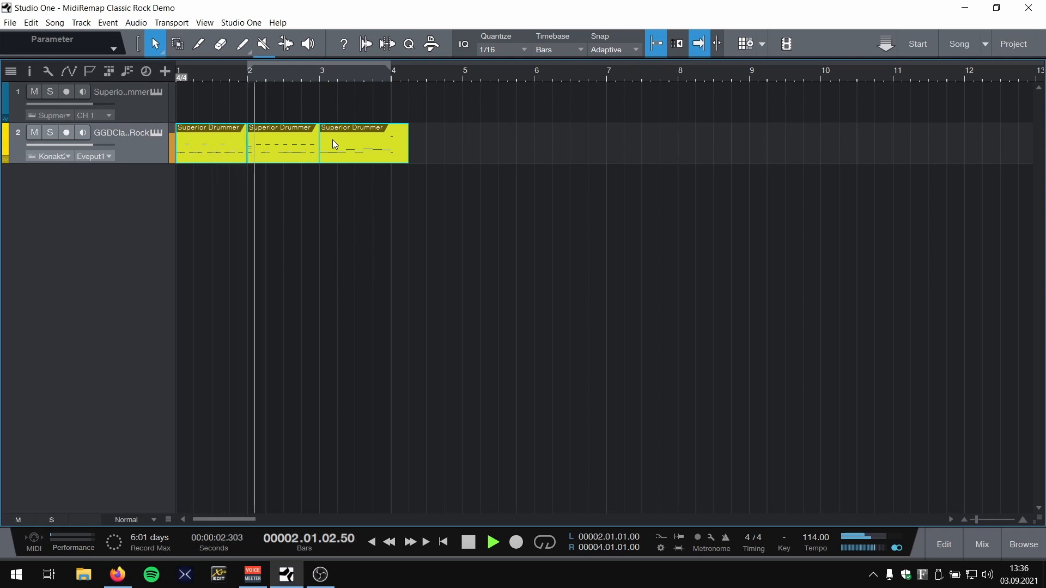
left_click(468, 542)
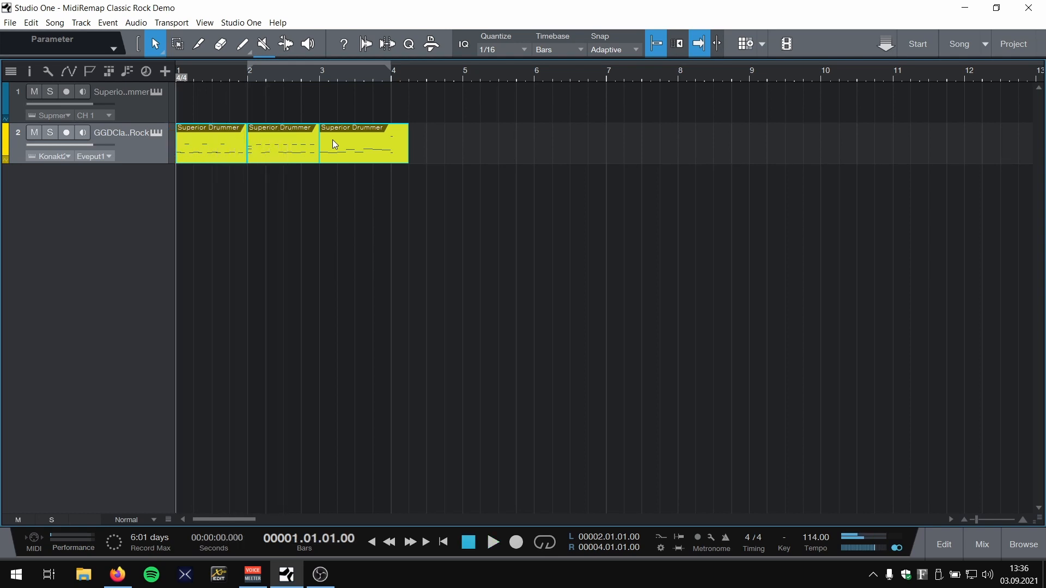
Step: Export the selected drum part to the Desktop as Superior Drummer.mid in MIDI File format
right_click(334, 143)
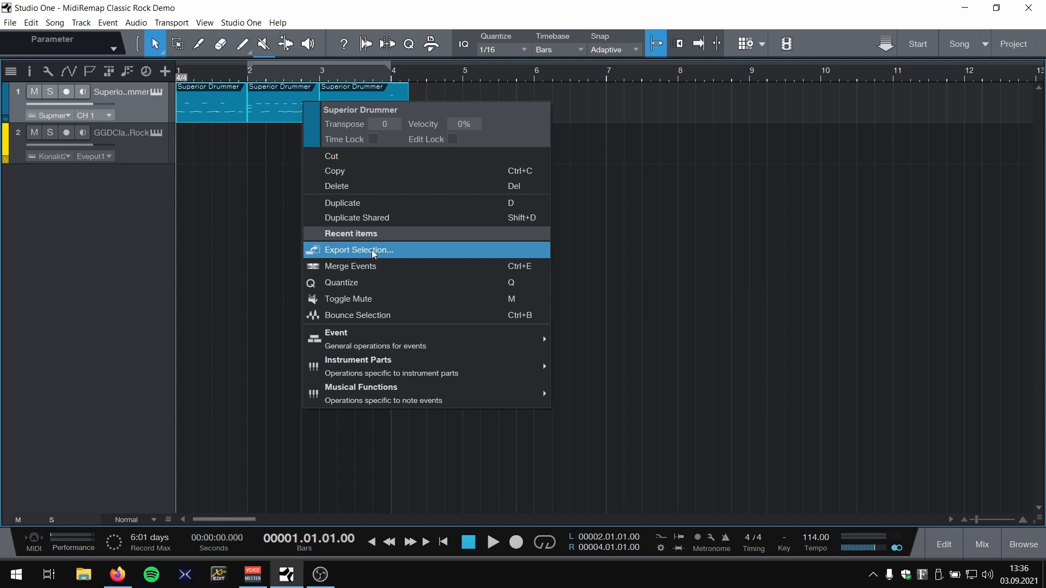
left_click(358, 250)
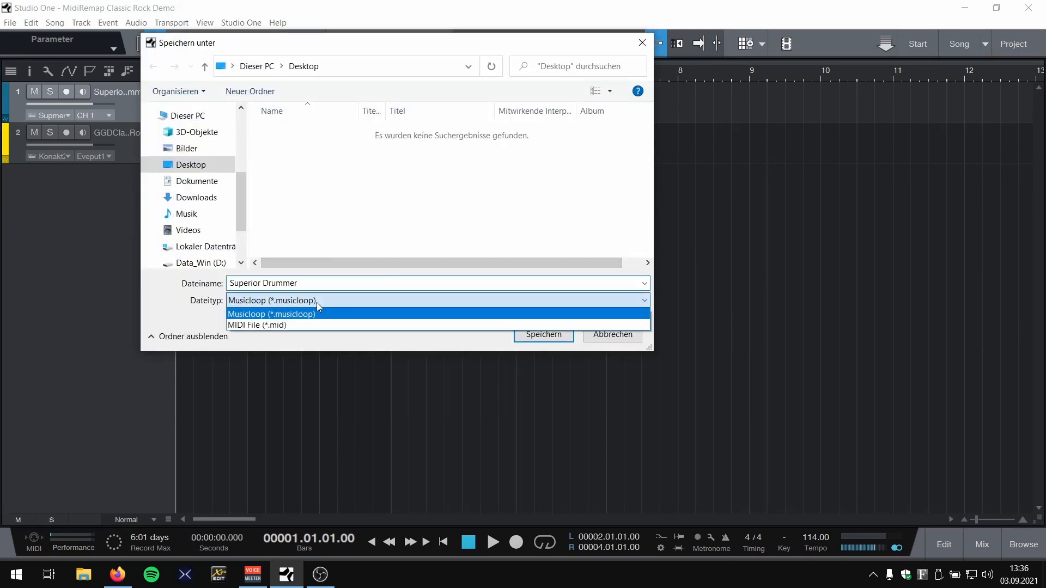
left_click(257, 325)
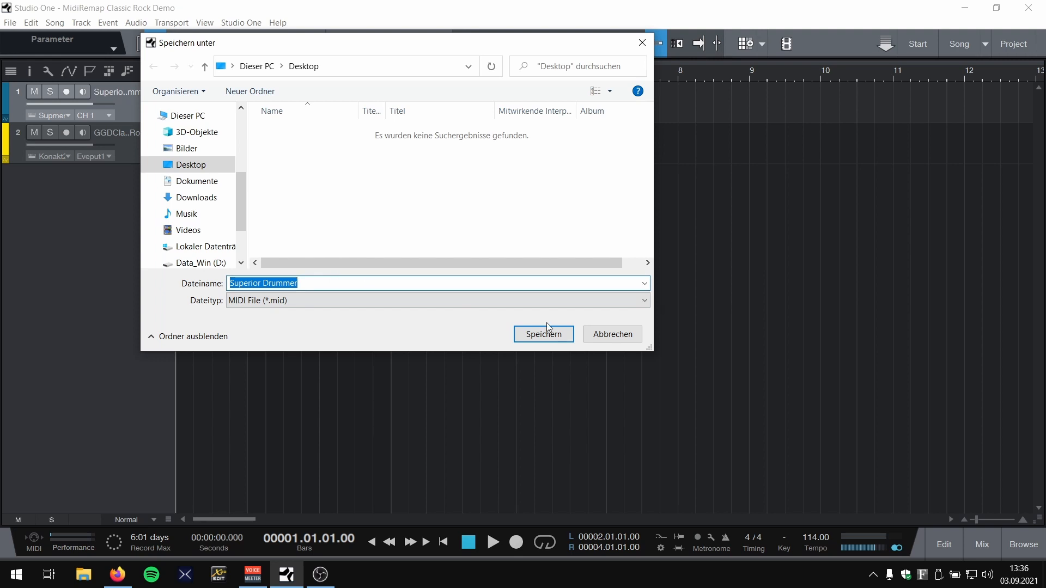
left_click(543, 334)
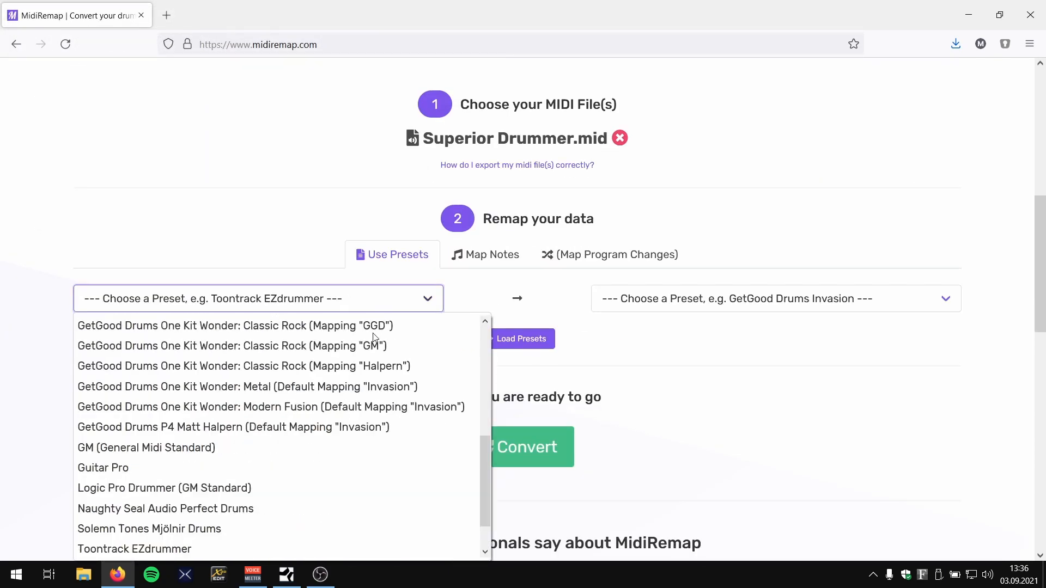
Step: Choose Toontrack Superior Drummer 3 as the source preset for Superior Drummer.mid
scroll("down", 3)
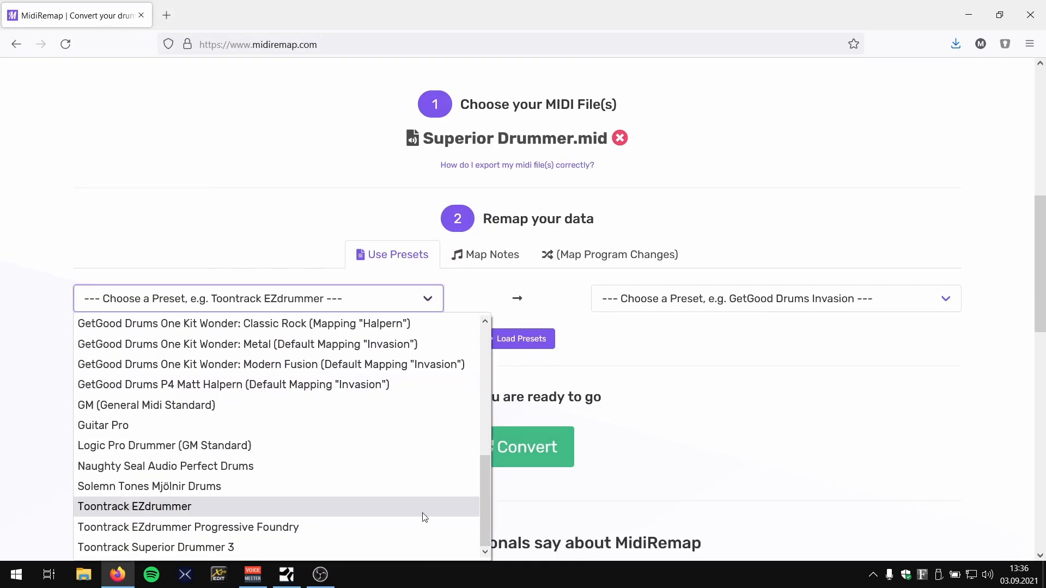
mouse_move(155, 548)
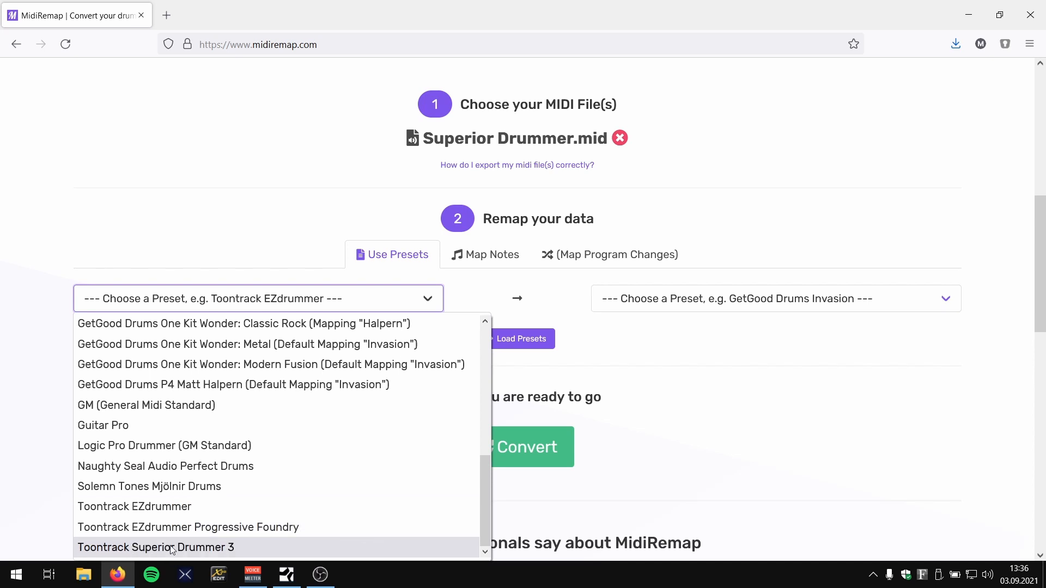
left_click(155, 547)
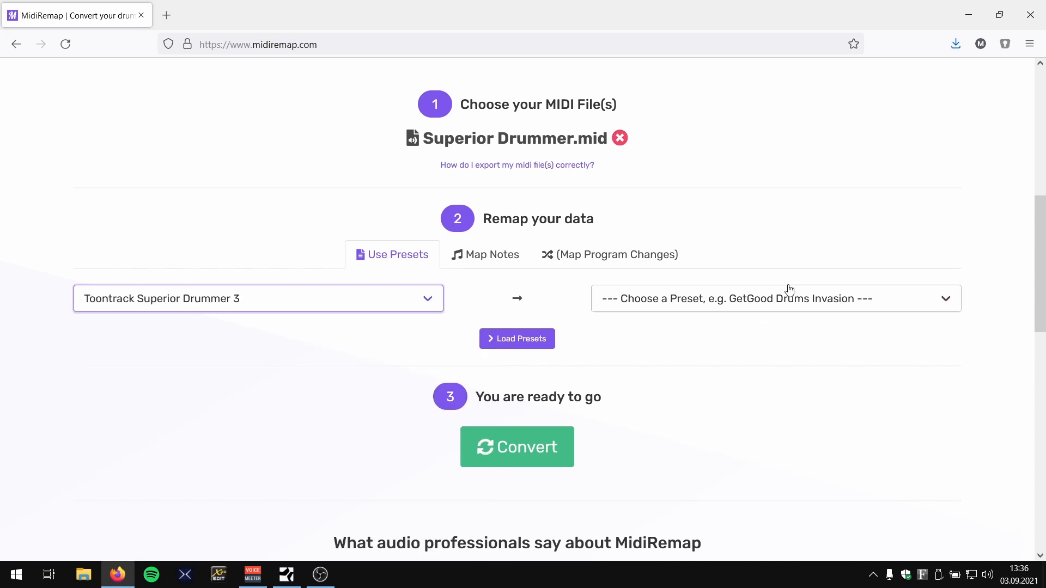
Step: Pick GetGood Drums One Kit Wonder: Classic Rock (Default Mapping "Invasion") as the target preset
left_click(774, 299)
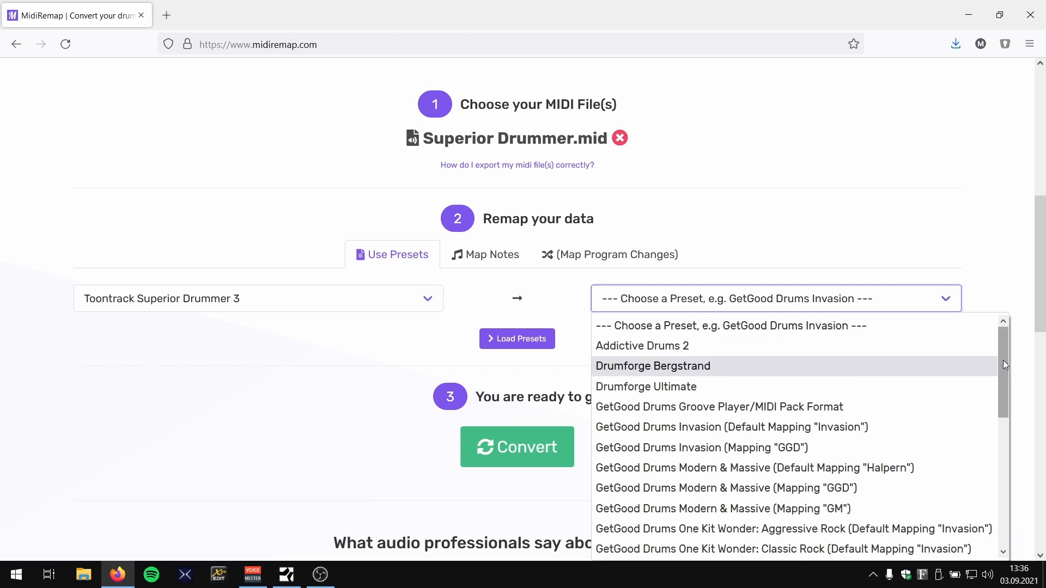
scroll("down", 3)
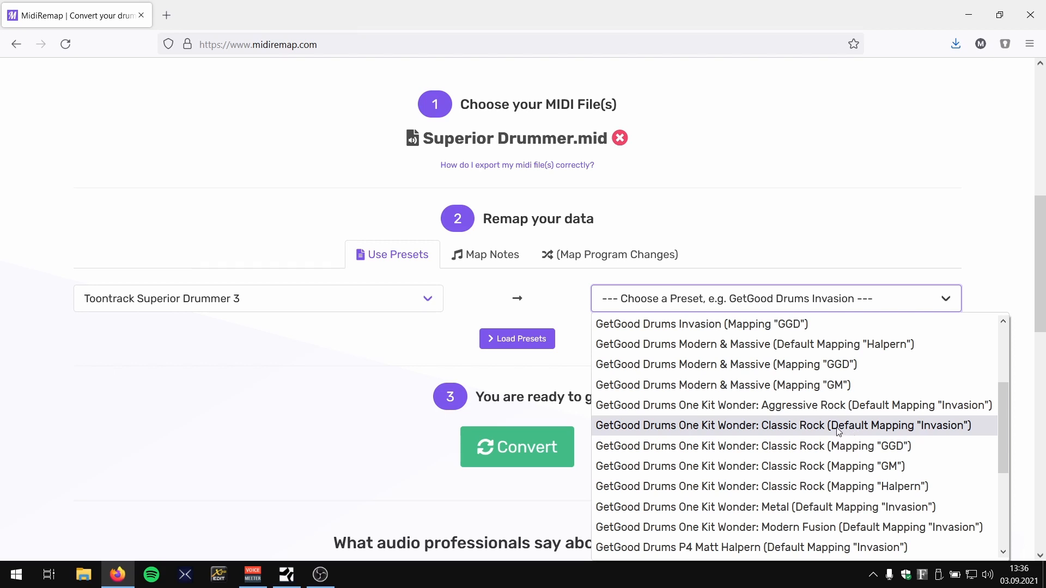
mouse_move(933, 430)
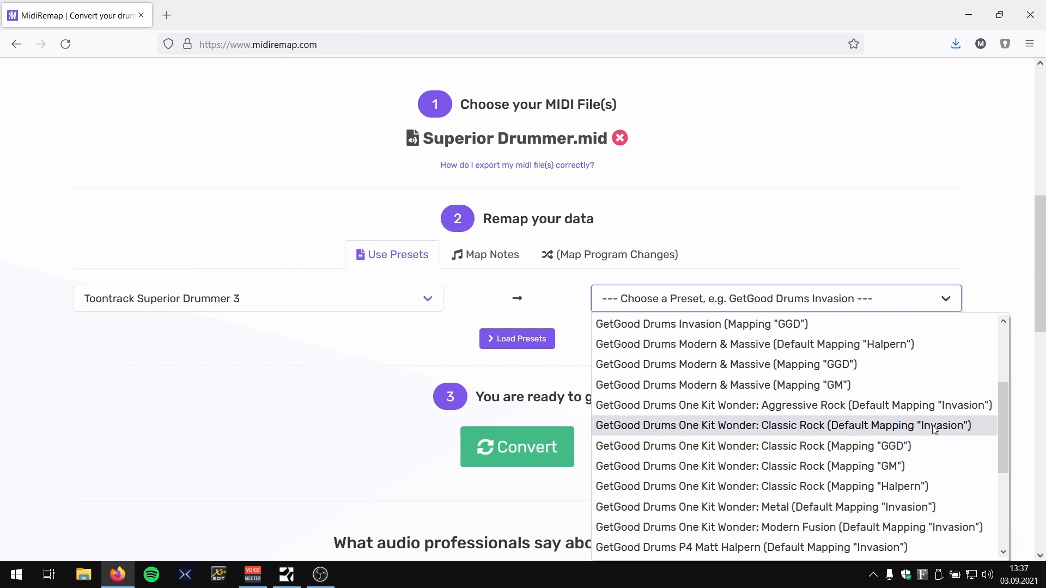
mouse_move(902, 437)
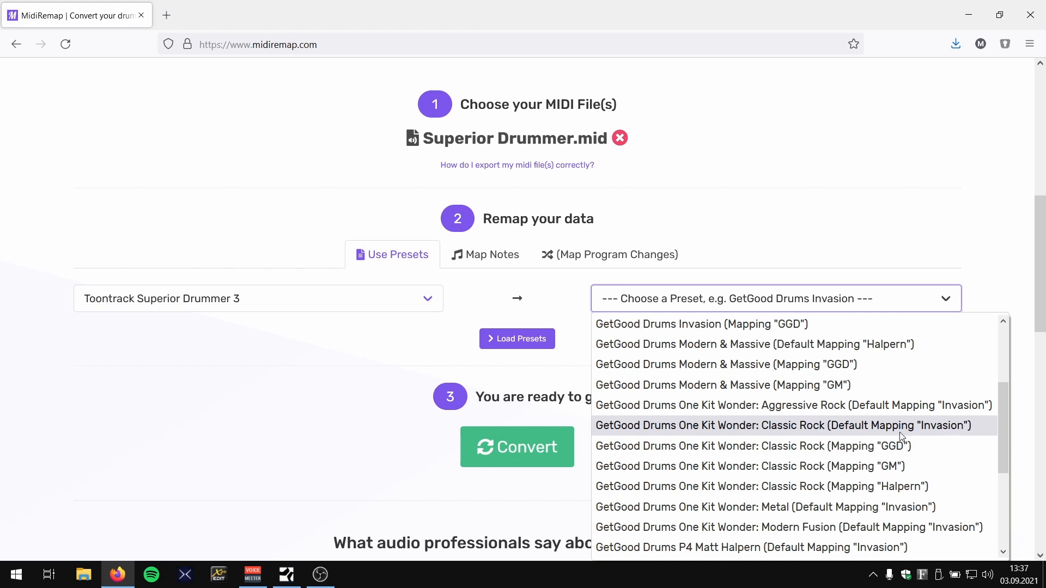
mouse_move(862, 434)
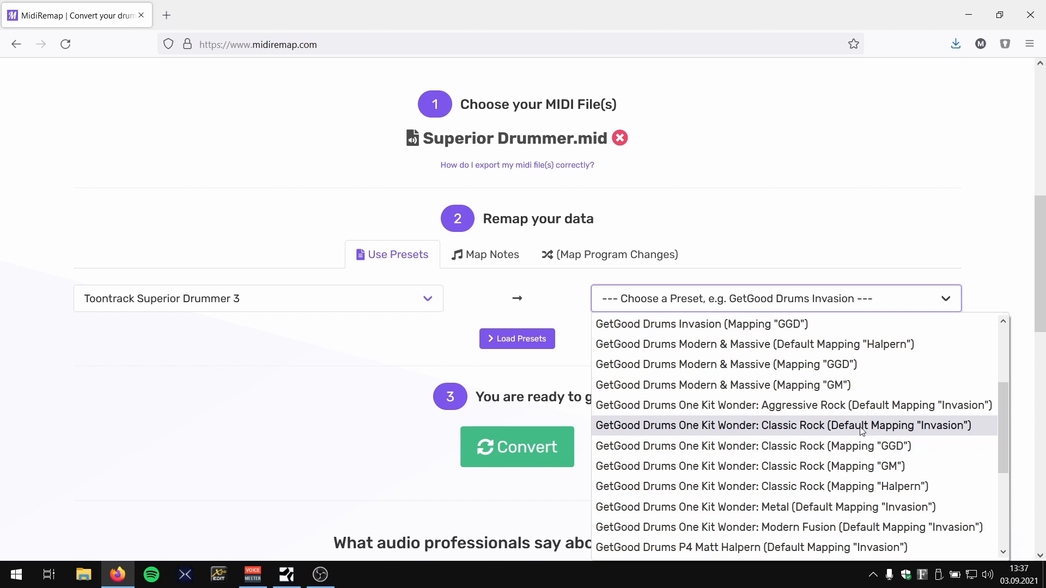
mouse_move(925, 435)
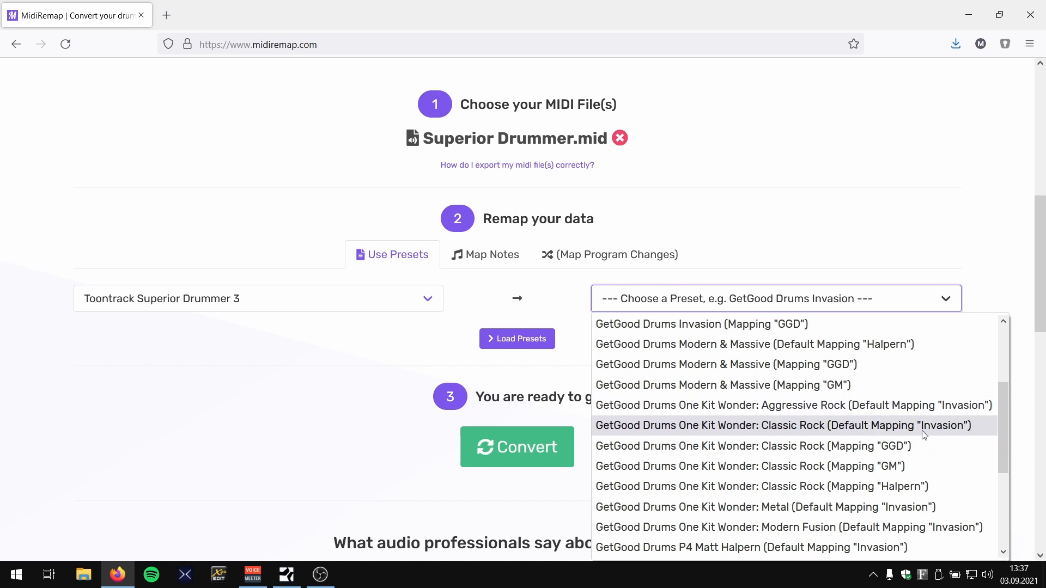
mouse_move(904, 436)
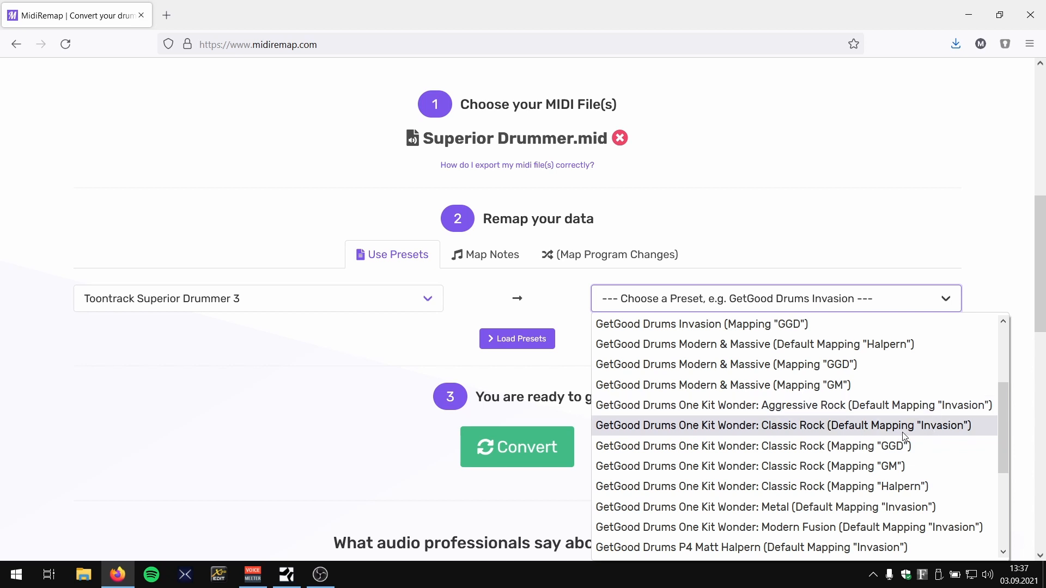
left_click(784, 425)
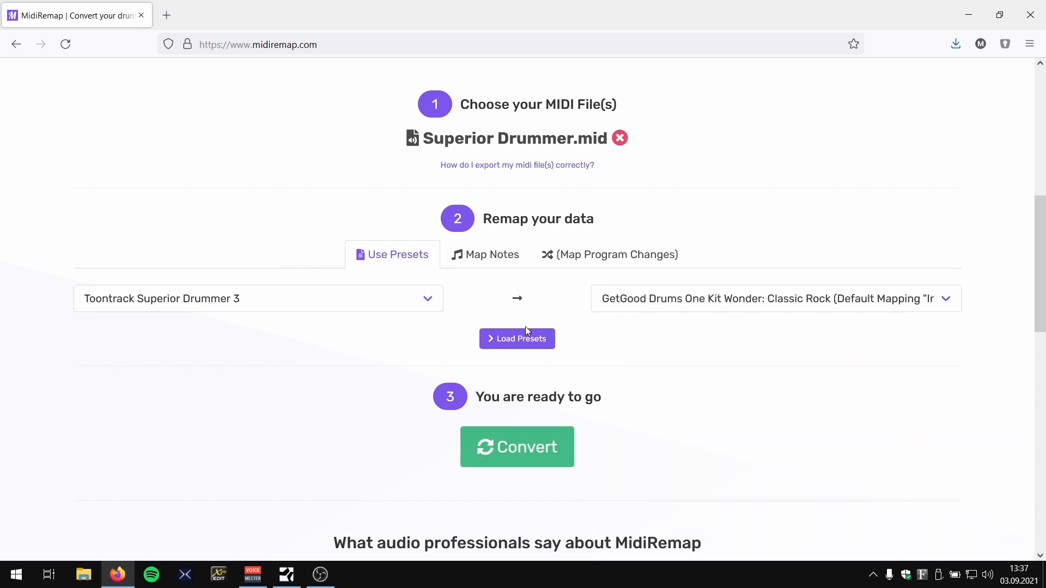
Step: Load both presets' note mapping, convert Superior Drummer.mid, and download the converted MIDI
left_click(516, 339)
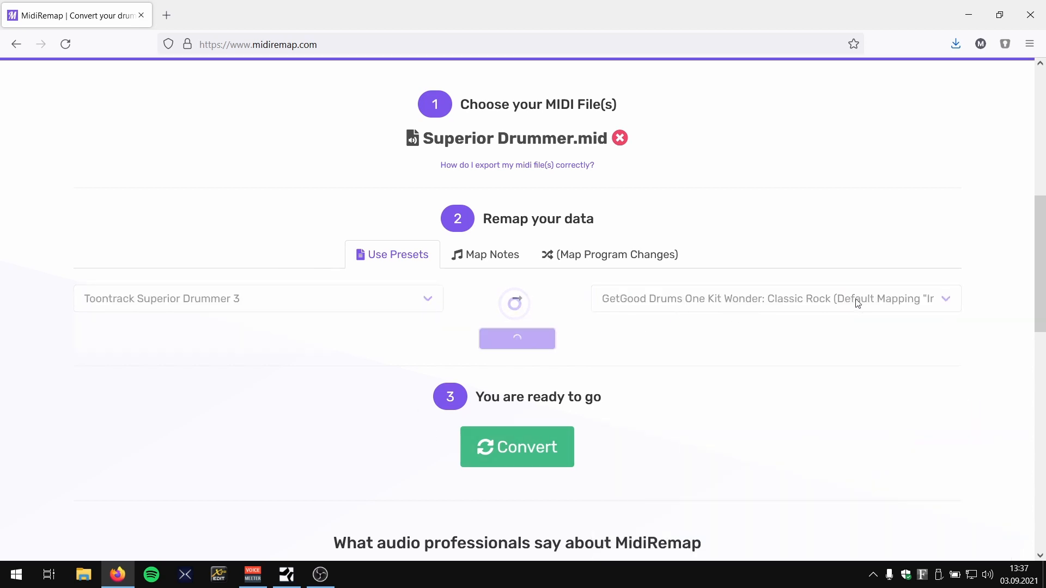
left_click(484, 255)
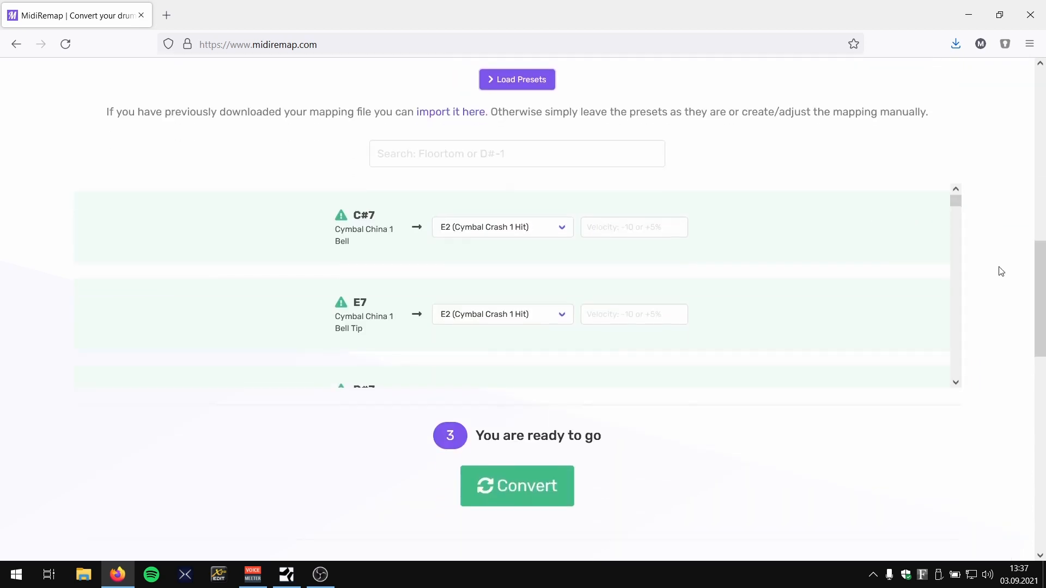
left_click(516, 485)
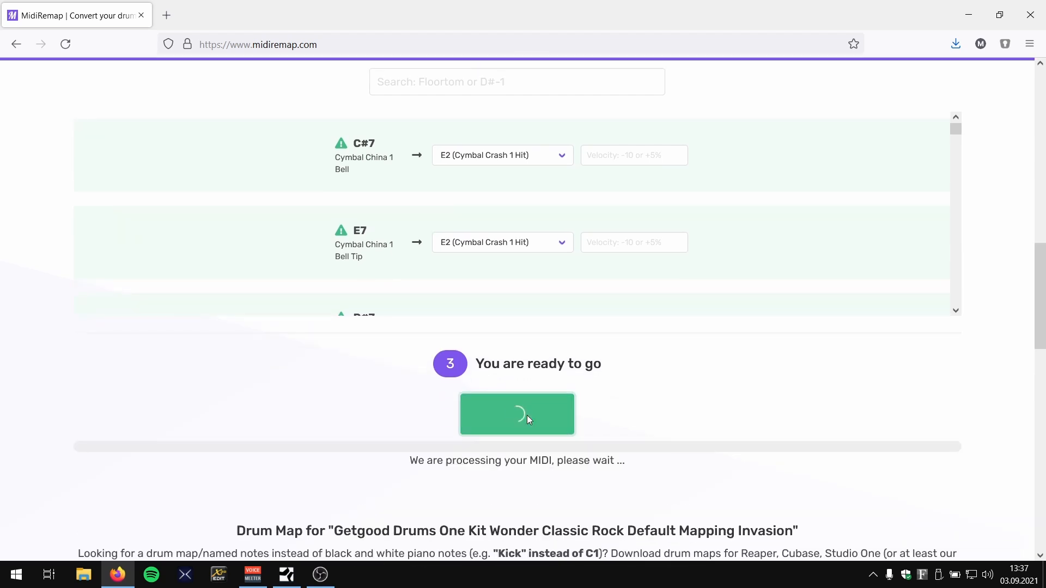
mouse_move(745, 402)
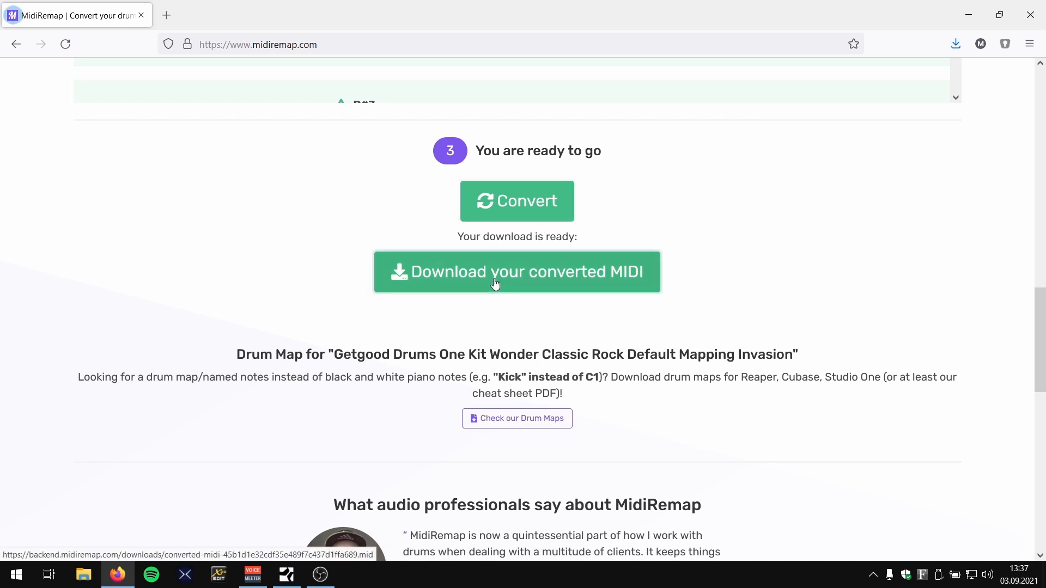
left_click(517, 272)
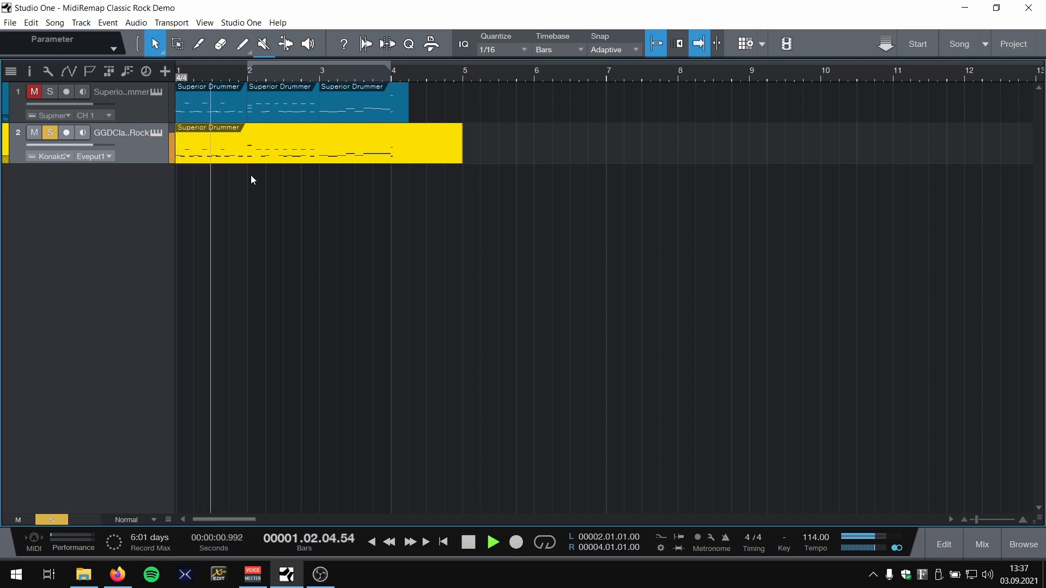
left_click(493, 541)
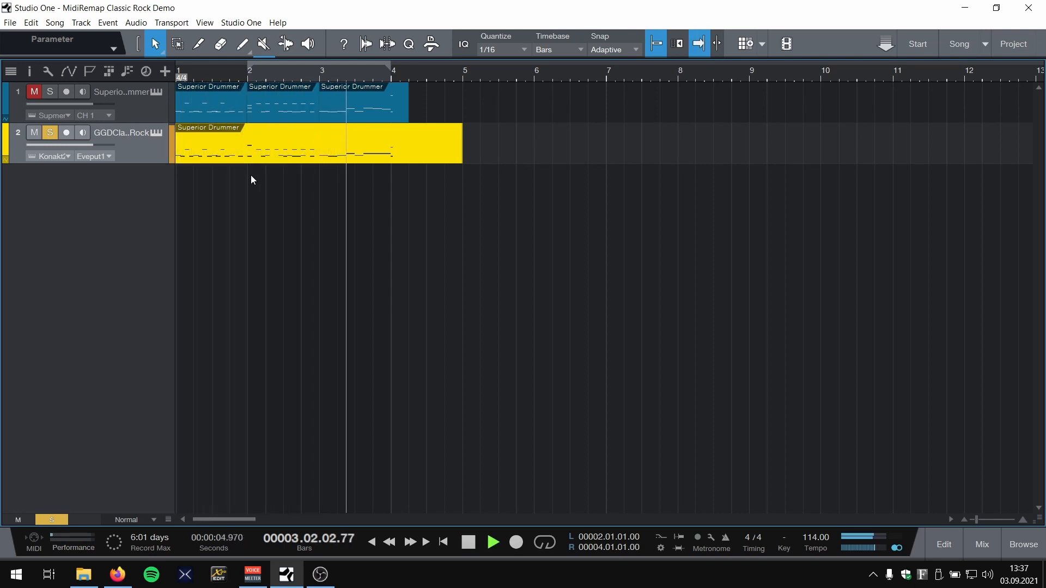
left_click(467, 542)
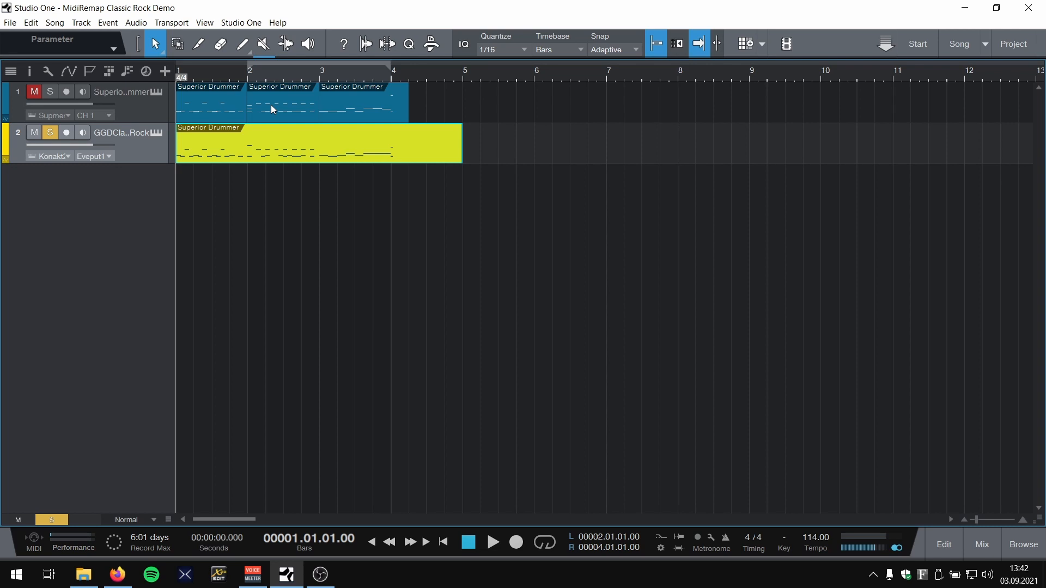
mouse_move(247, 82)
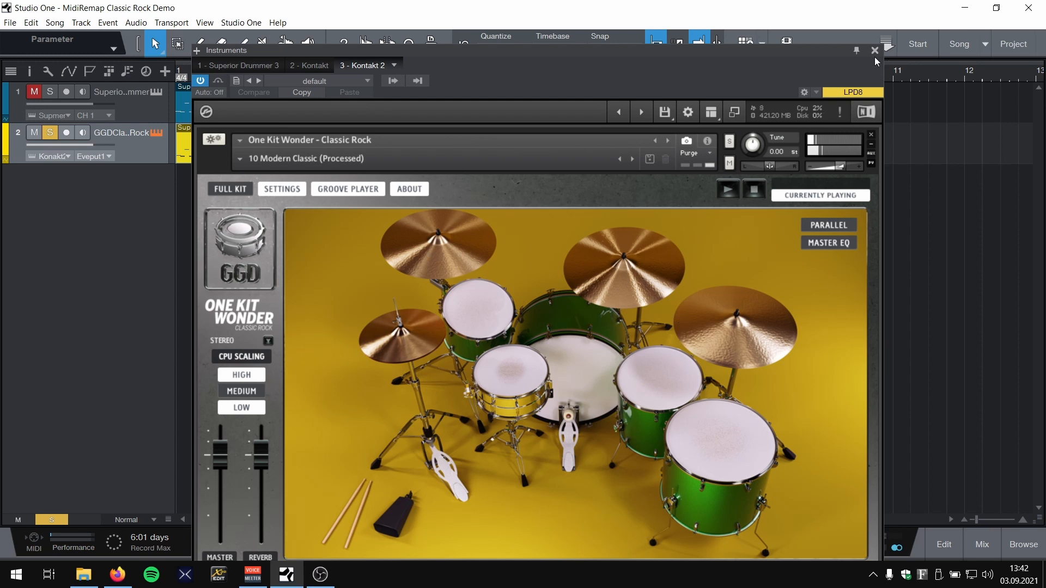
left_click(874, 51)
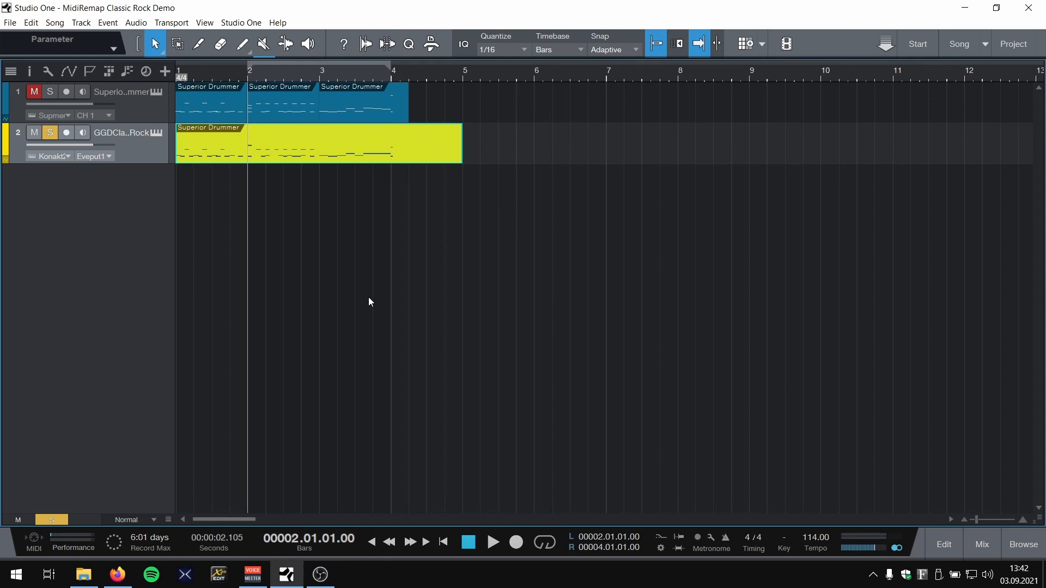
mouse_move(316, 75)
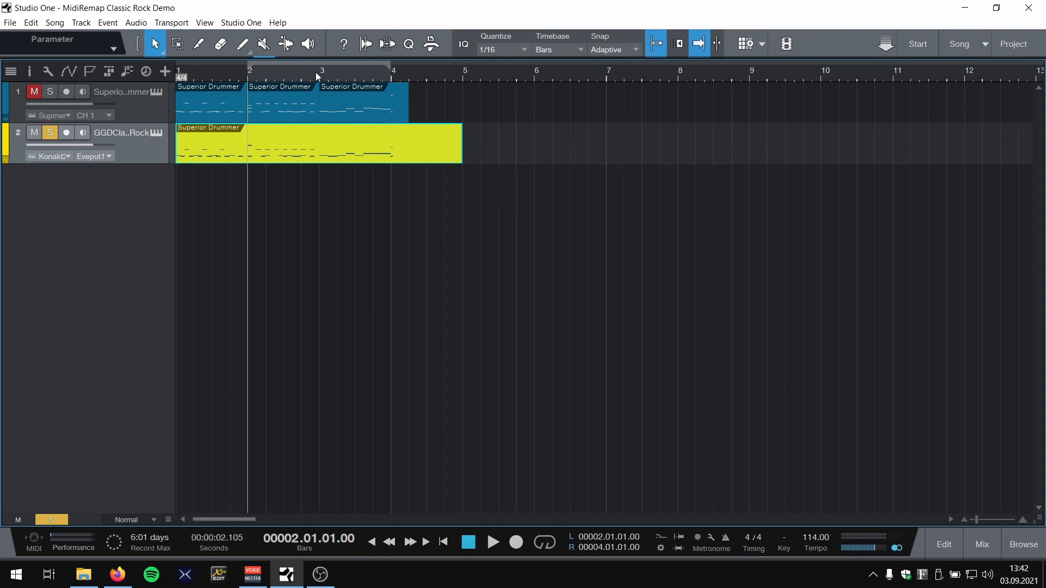
left_click(492, 543)
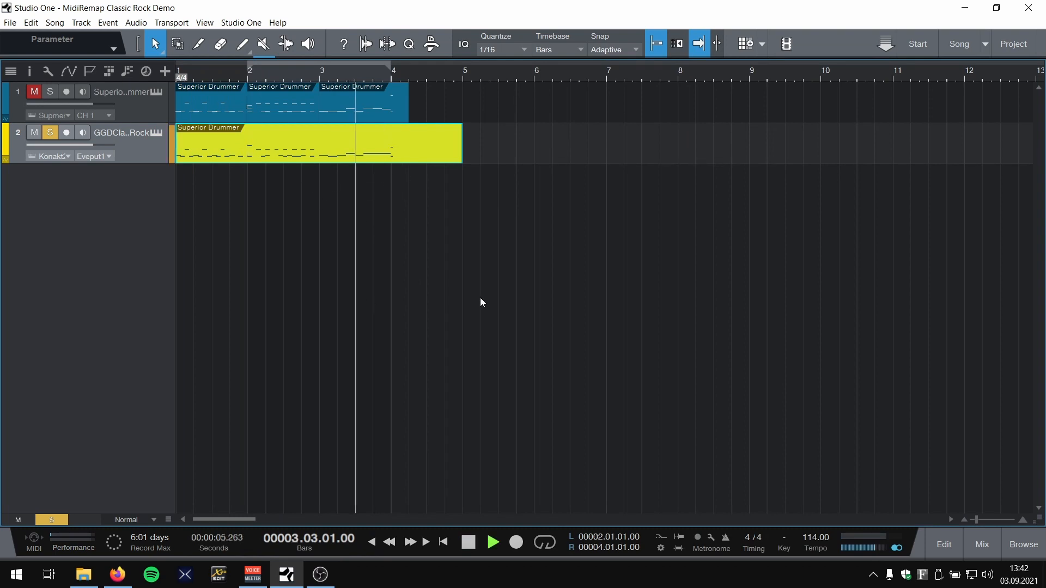
left_click(493, 541)
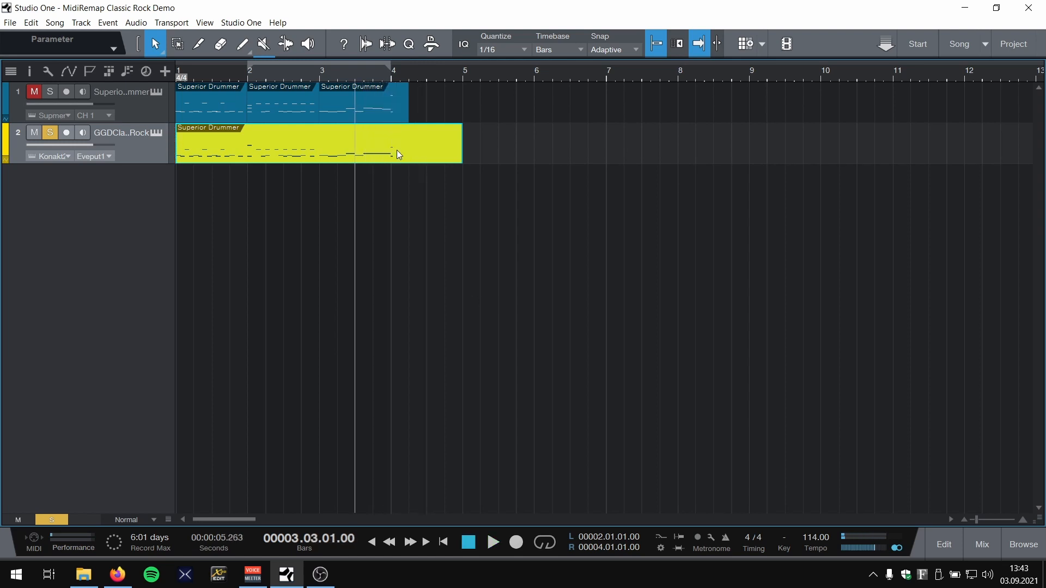
mouse_move(244, 233)
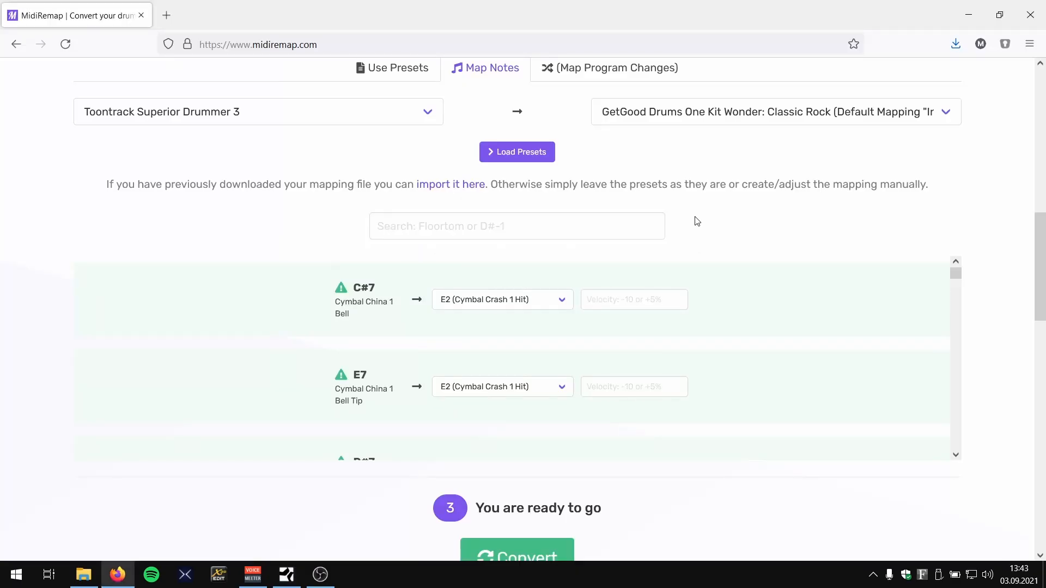
Step: Search 'crash' and remap A2 Cymbal Crash 4 Hit to E2 (Cymbal Crash 1 Hit)
type("crash 4 hit")
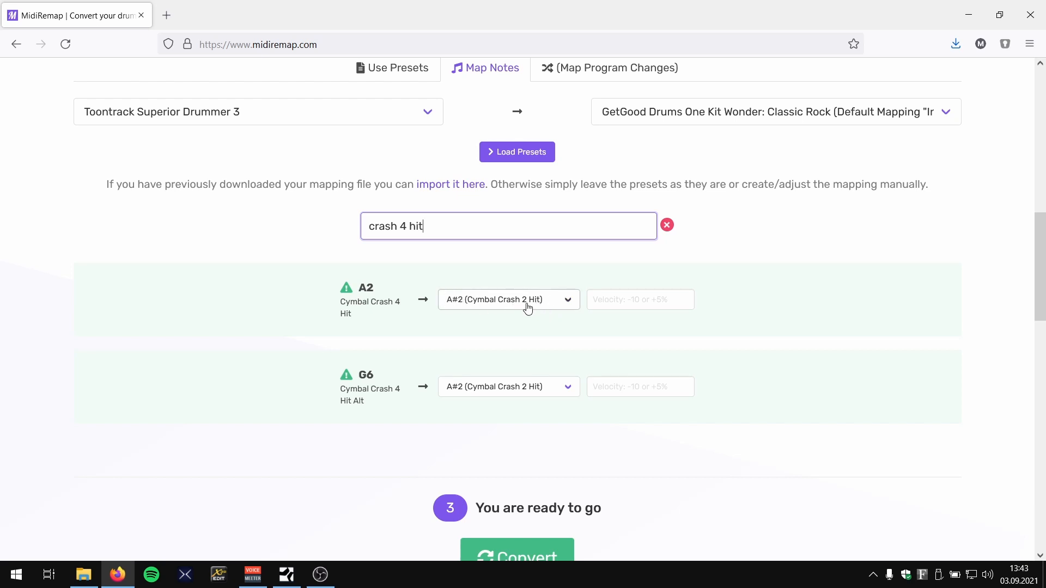
left_click(507, 299)
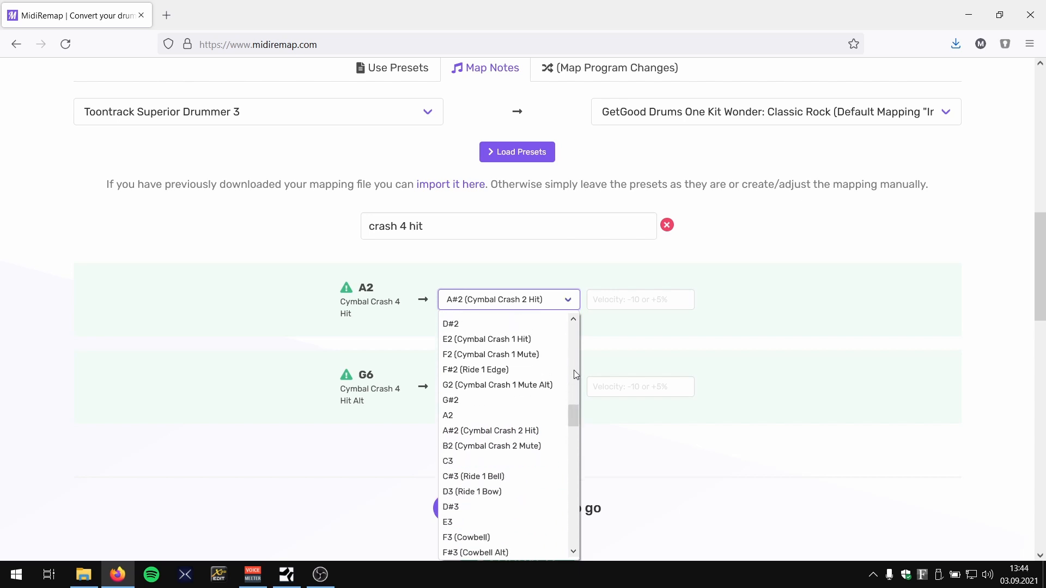
left_click(487, 338)
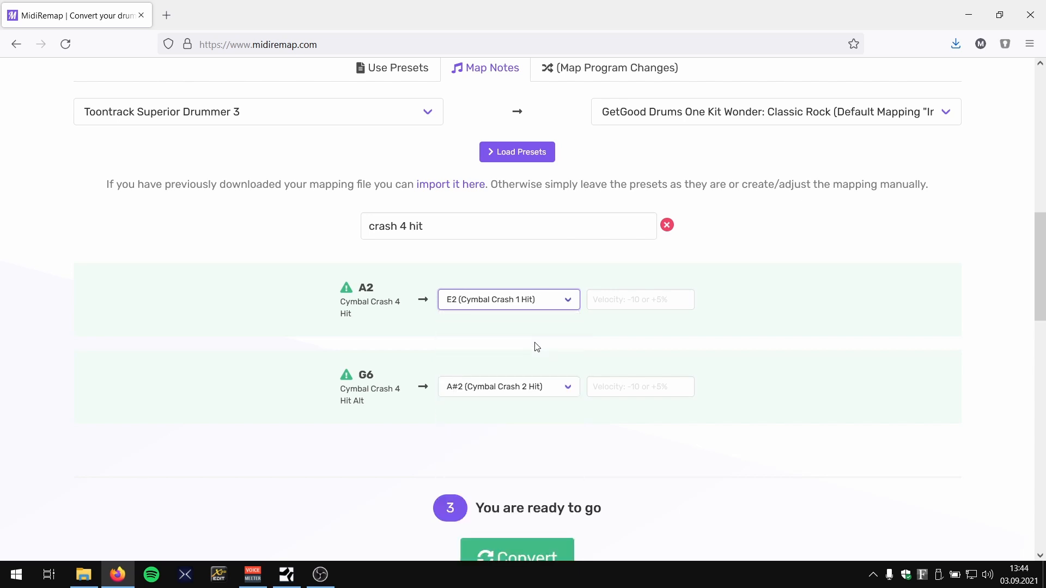
mouse_move(497, 286)
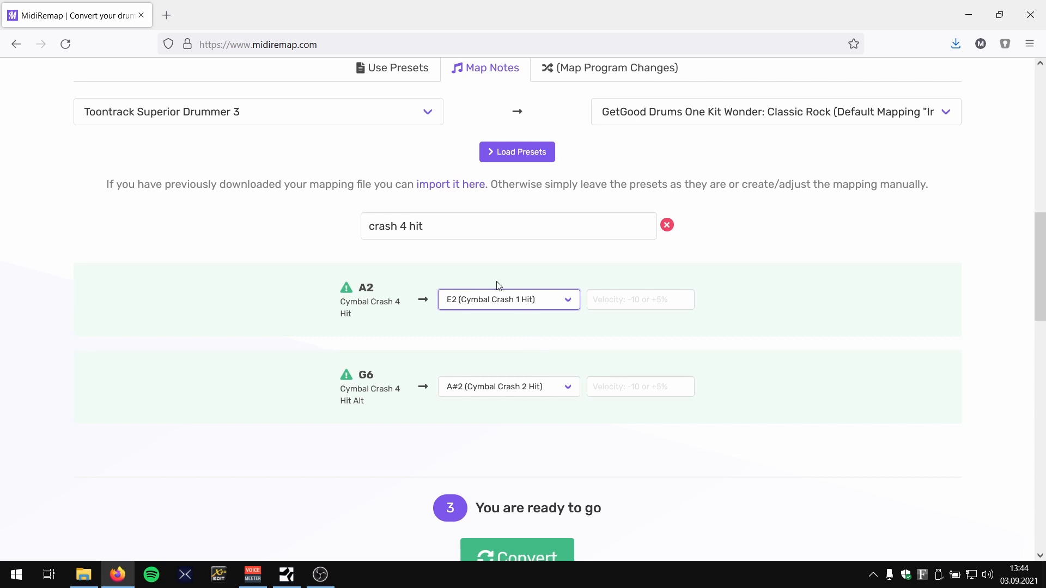
Step: Search 'racktom 2' and remap B1 Racktom 2 Hit to A#0 (Floortom 1 Hit)
type("r")
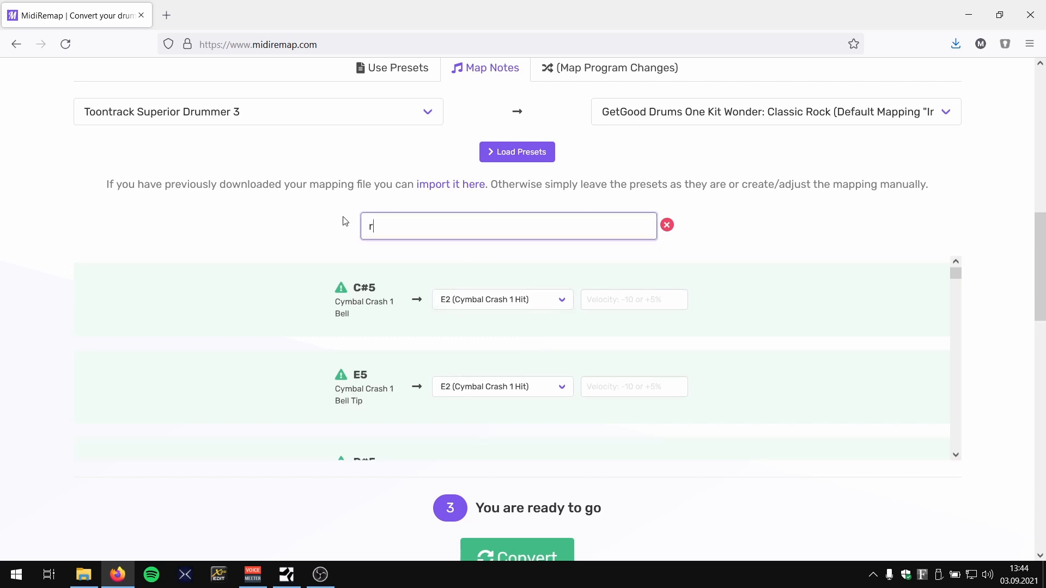
type("acktom 2 hit")
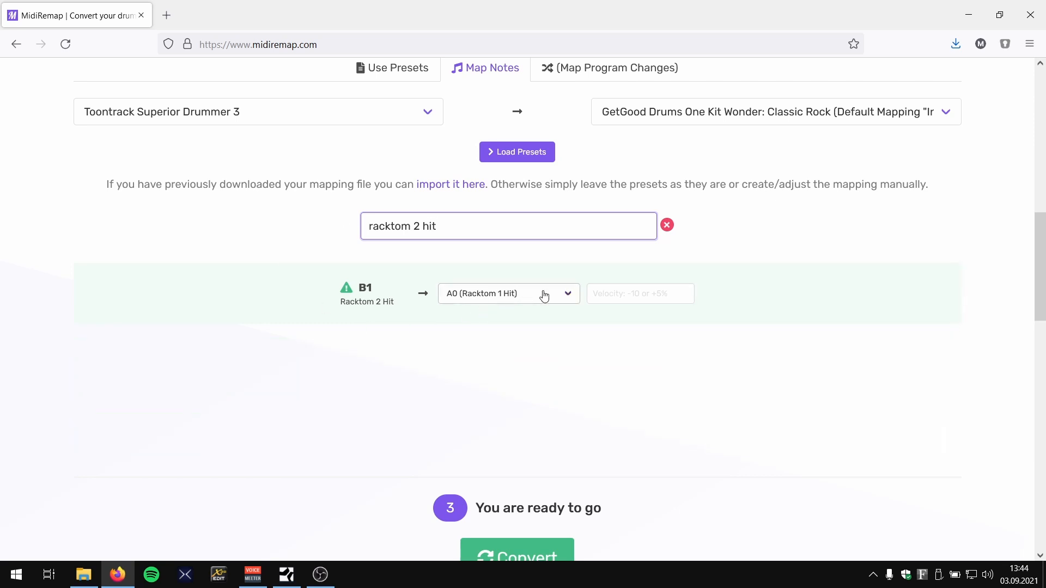
left_click(507, 226)
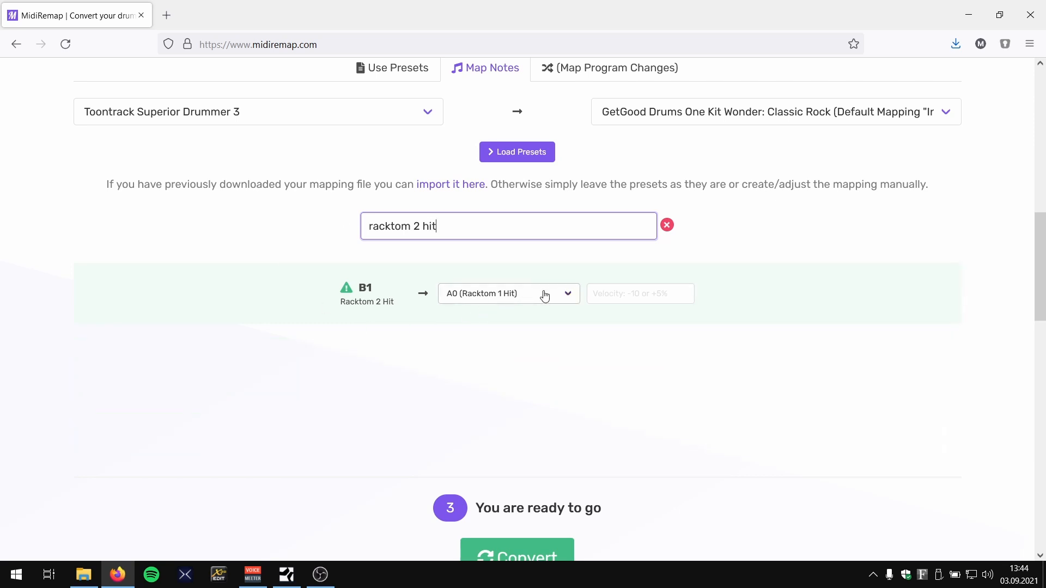
left_click(508, 293)
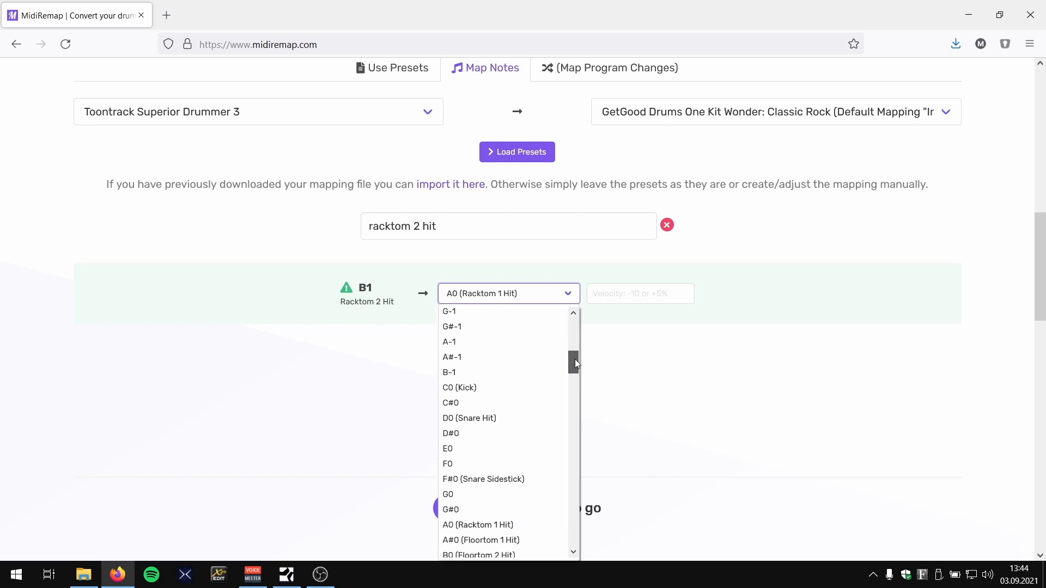
scroll("down", 3)
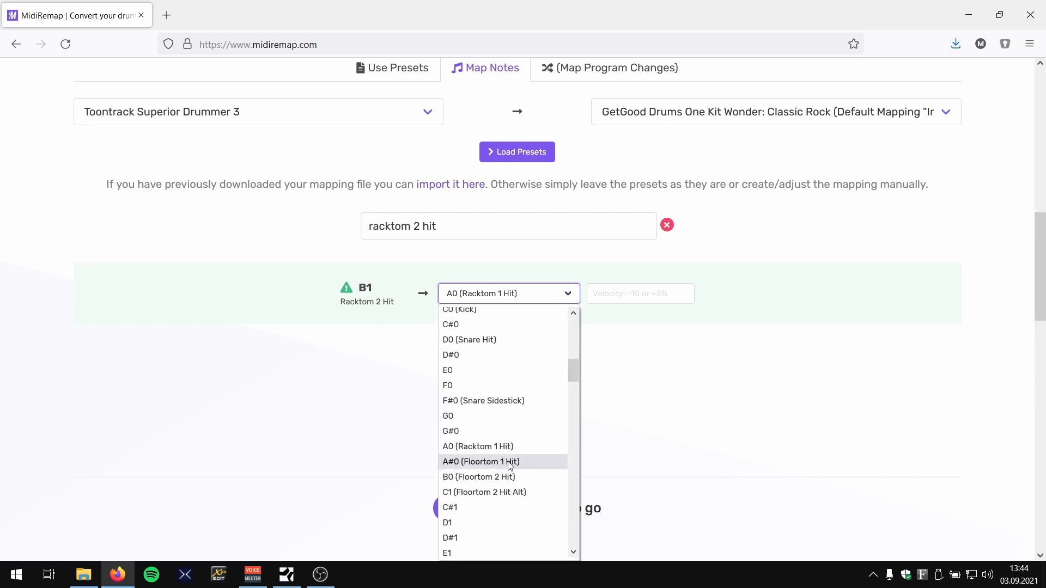
mouse_move(517, 467)
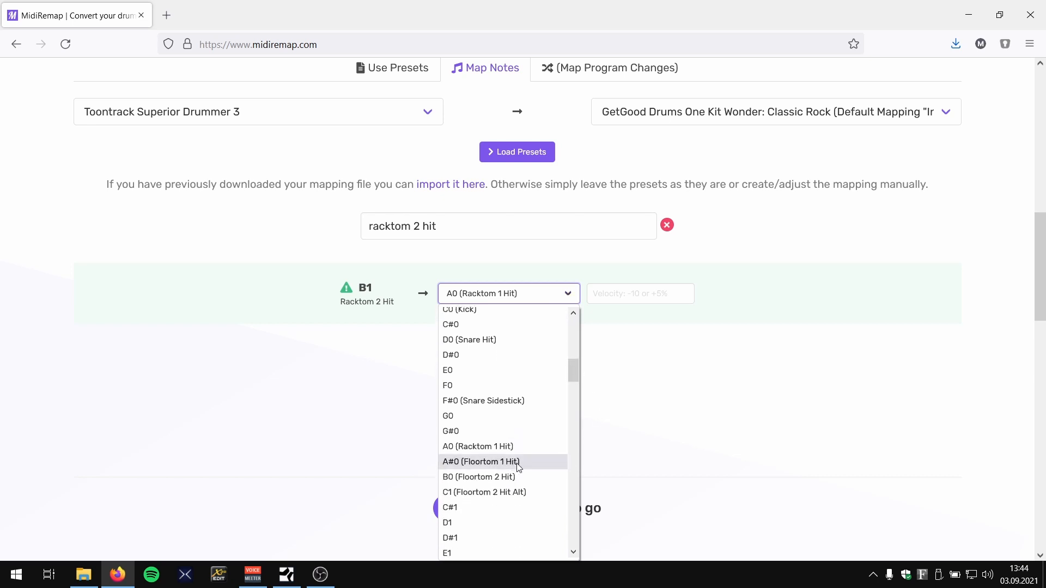
left_click(479, 478)
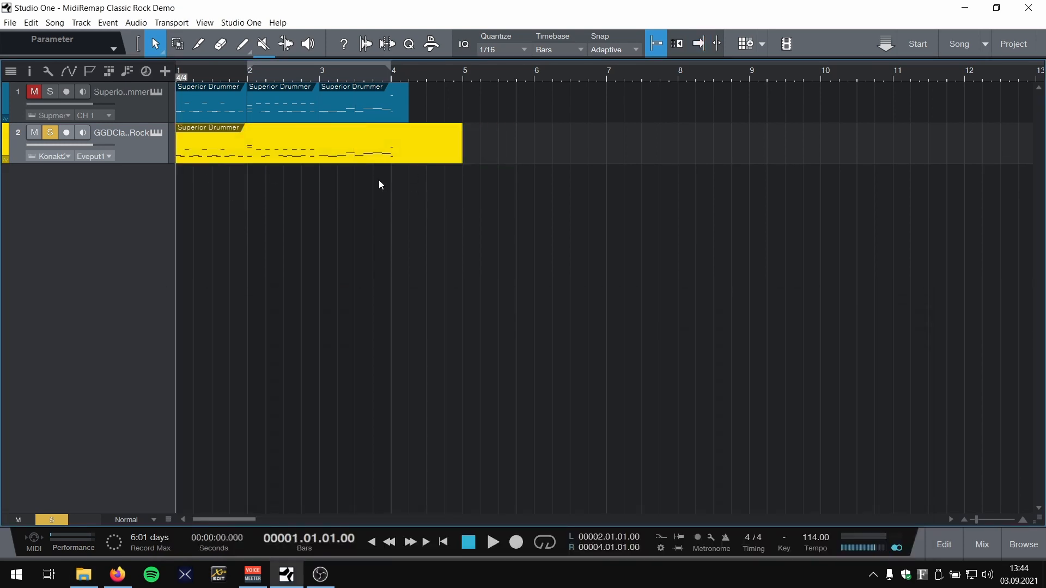
left_click(493, 541)
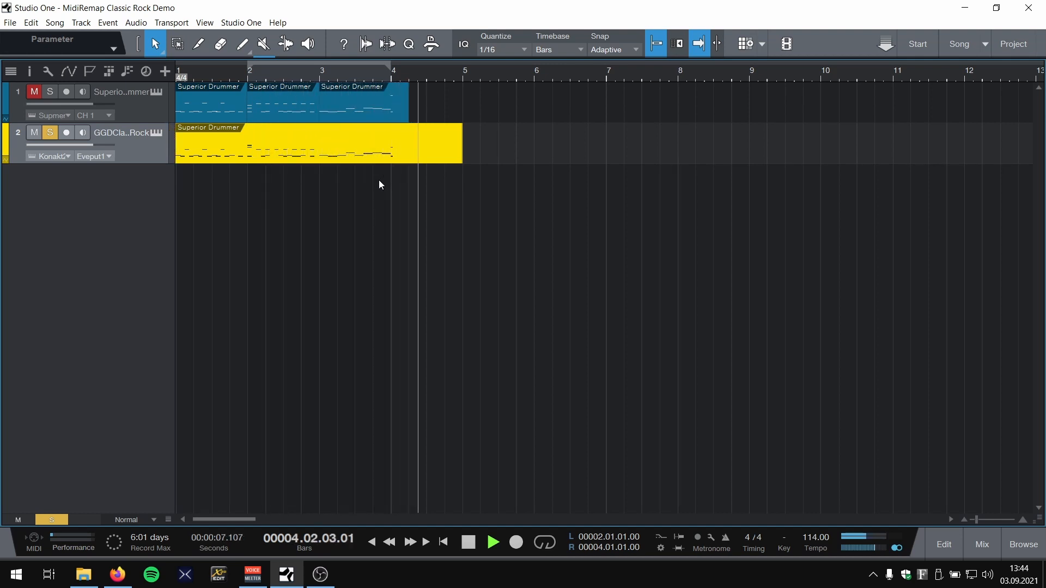
left_click(467, 542)
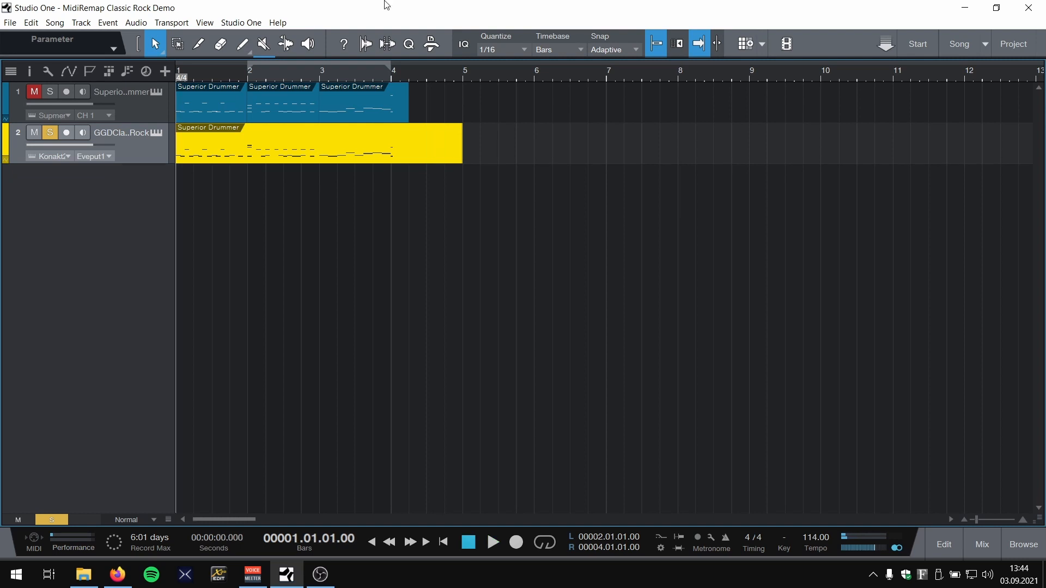
Step: Open the remapped GGD part on track 2 in the piano roll, play it, then stop
double_click(318, 144)
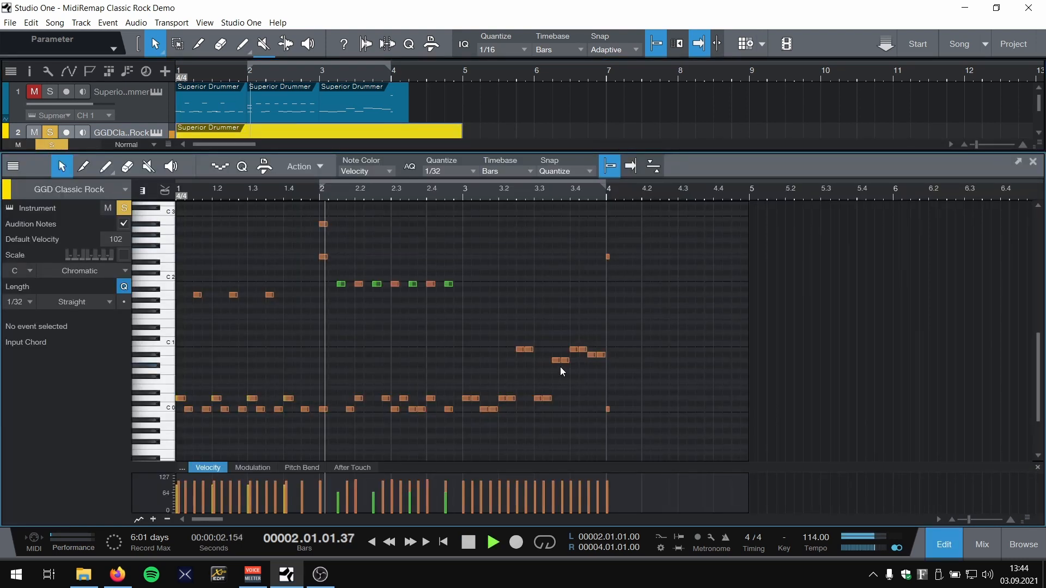
left_click(493, 541)
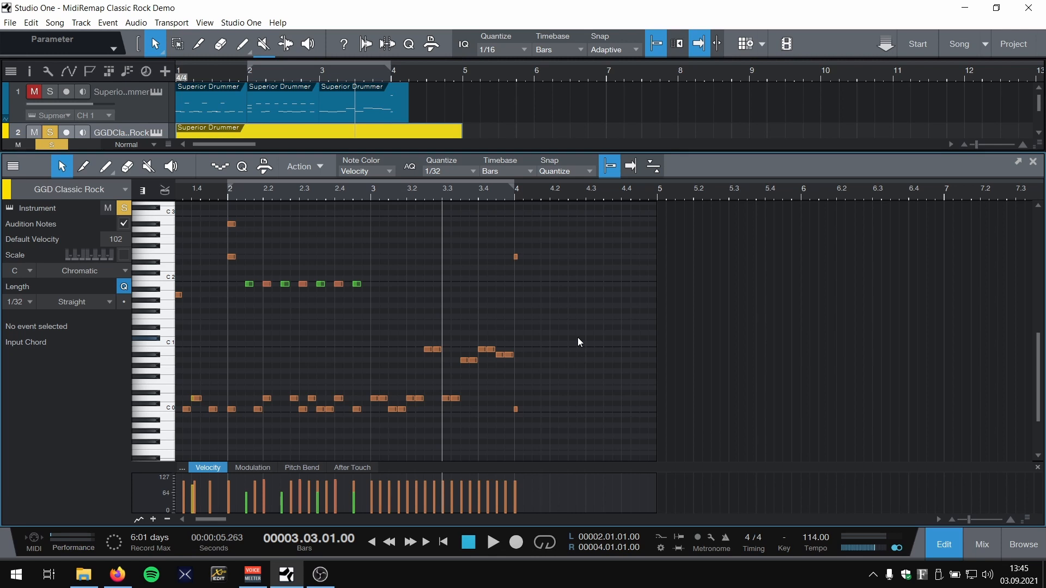
left_click(492, 541)
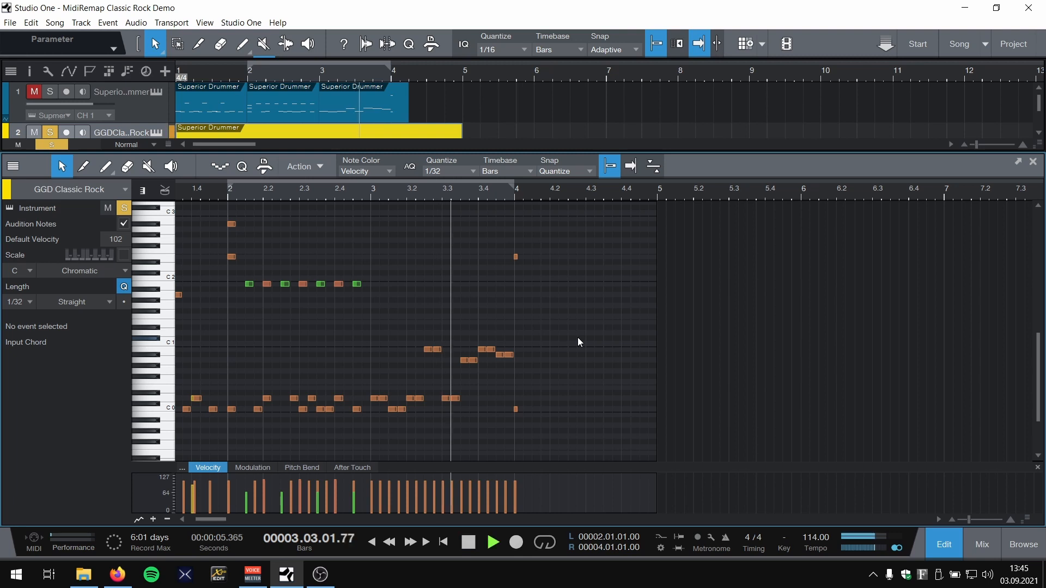